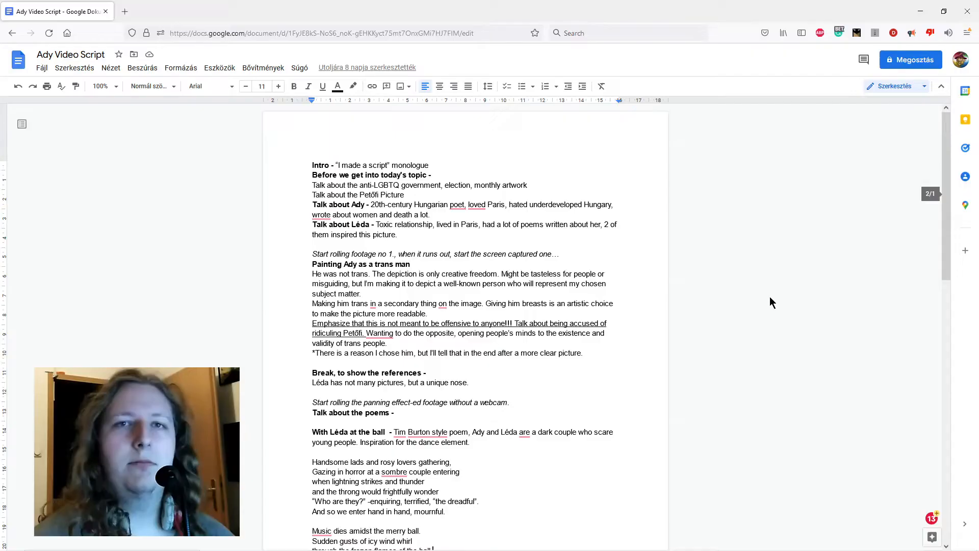
- Render Ady's heavier brows, calmer eyes, bare chest and the shaded hand at his chin
scroll(down, 3)
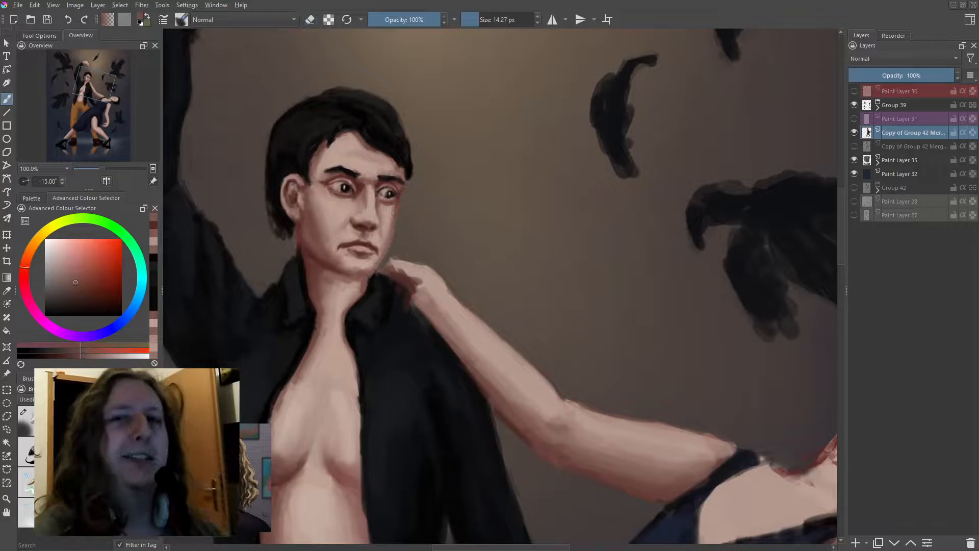
- Paint over Ady's face and eyes with a larger brush and shape his black shirt collar
scroll(down, 3)
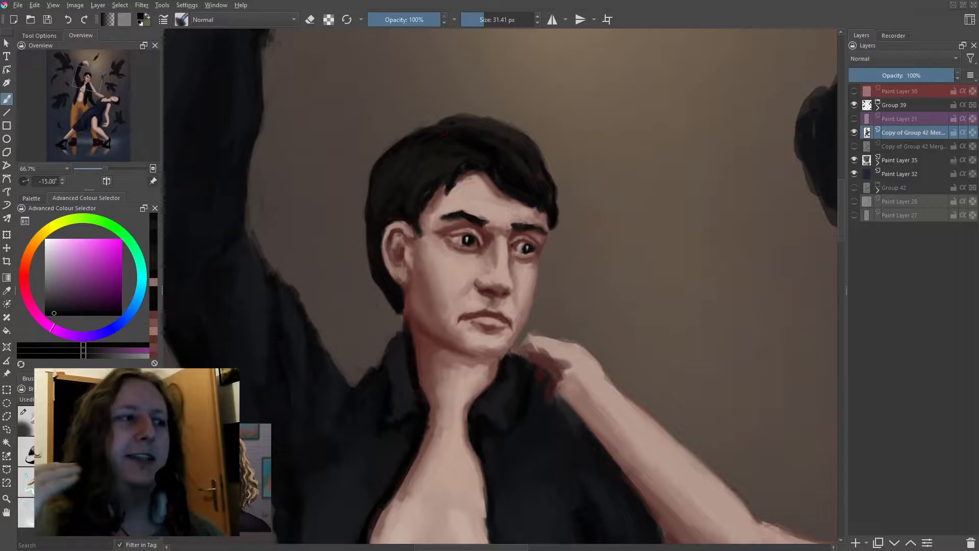
click(64, 315)
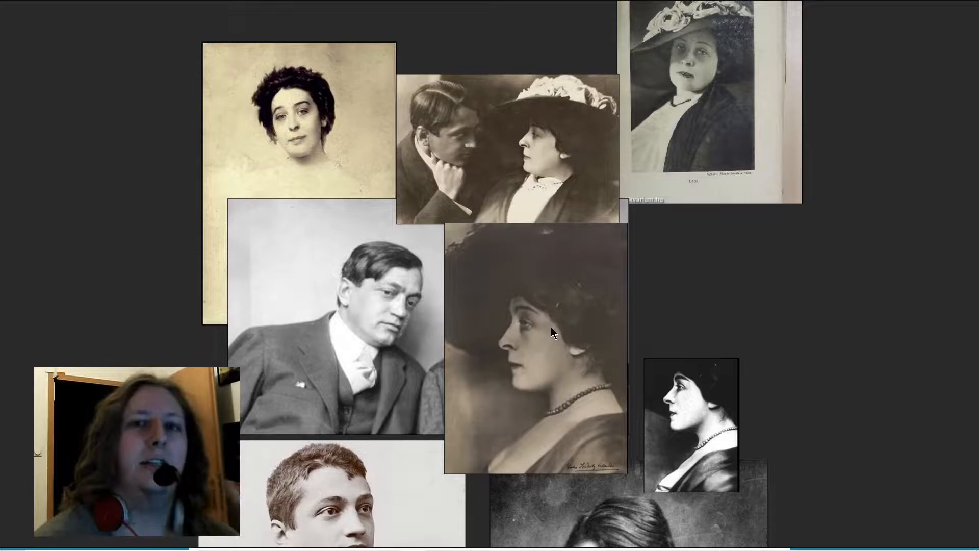
- Pan across the PureRef board of vintage sepia portrait photos of Ady and Léda
scroll(down, 3)
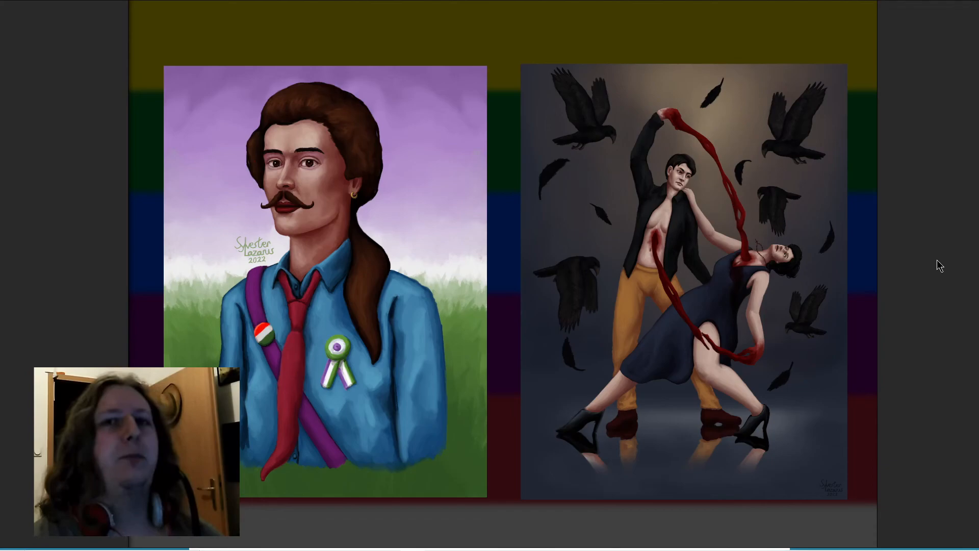
mouse_move(609, 161)
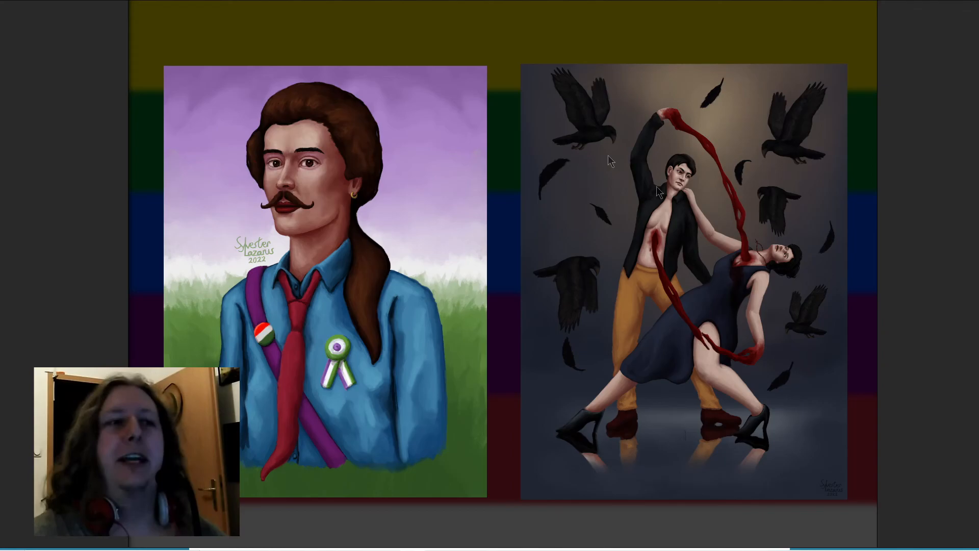